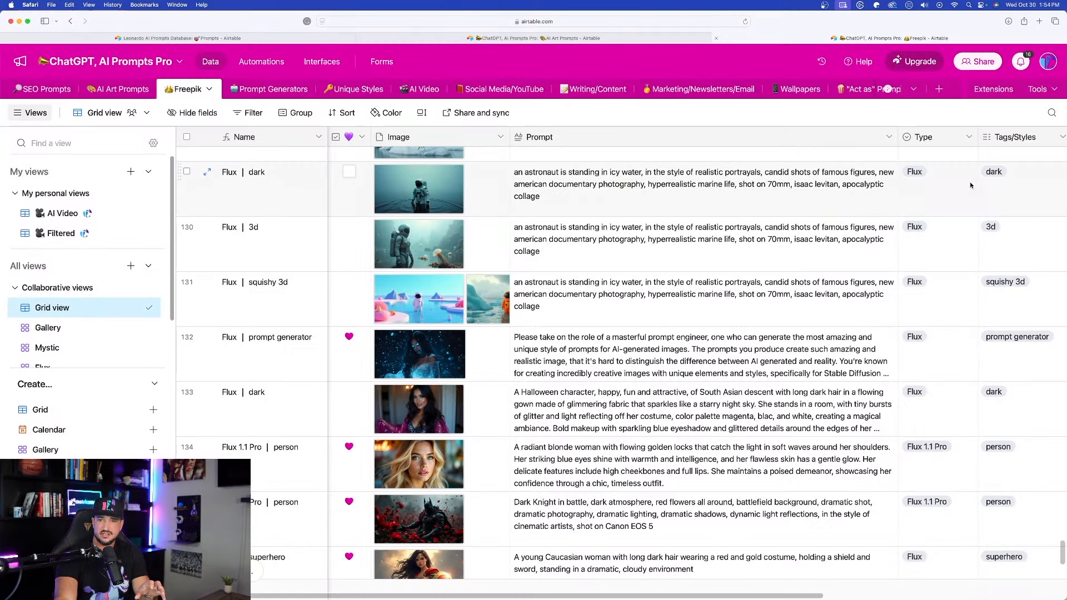
- Scroll to the Act-One banner and launch the Act-One character performance tool
scroll(down, 3)
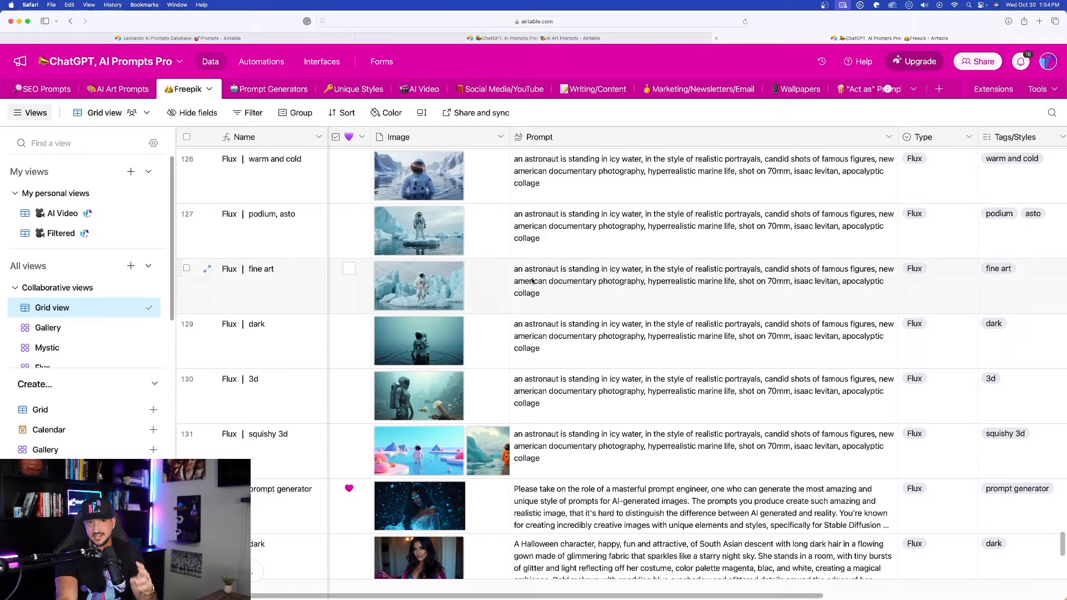
scroll(down, 3)
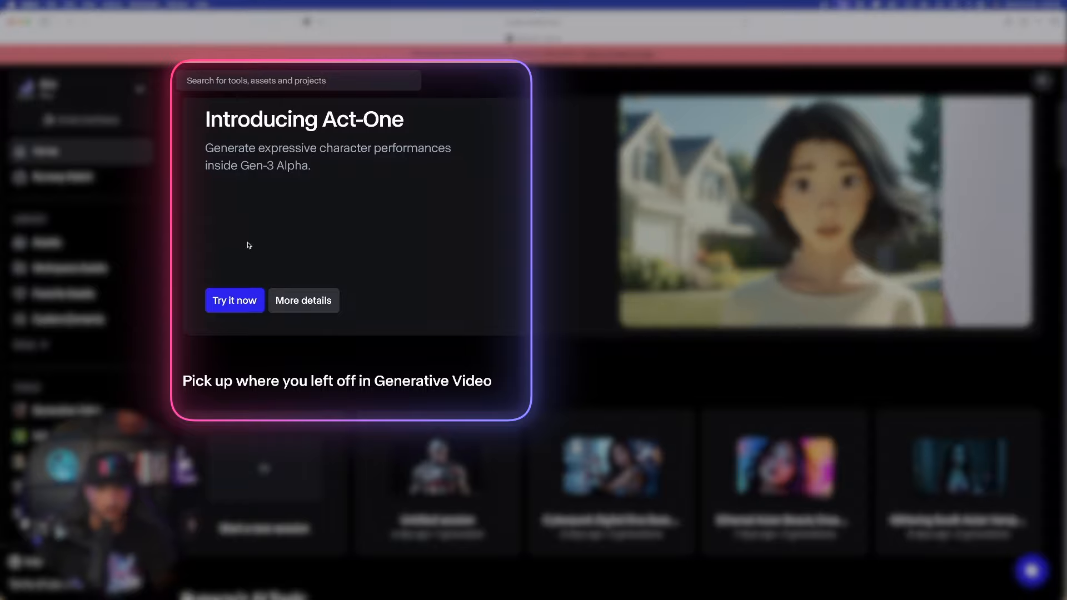
click(234, 300)
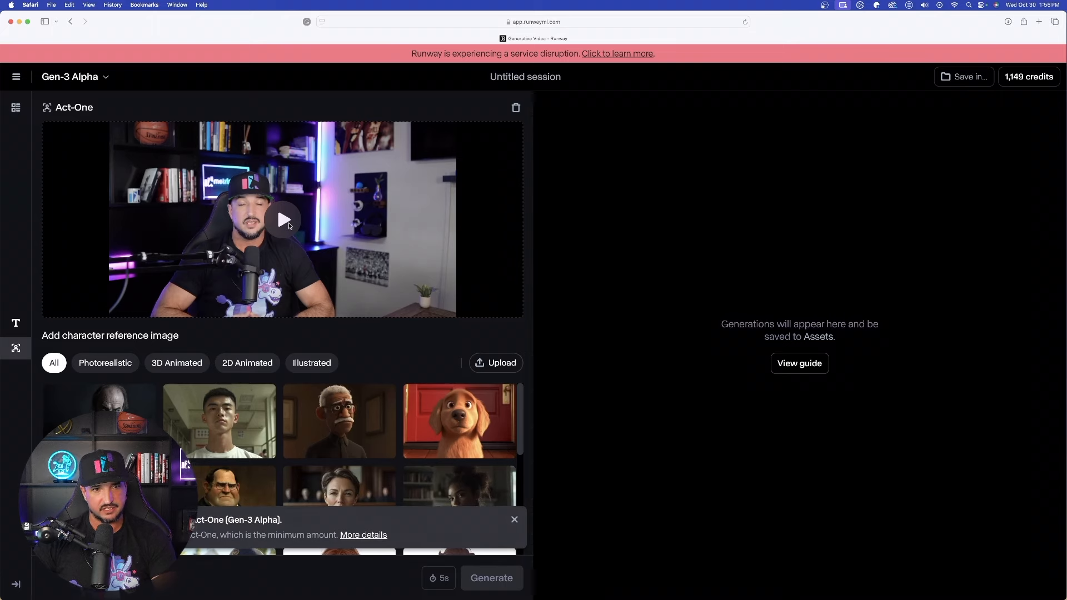
click(281, 220)
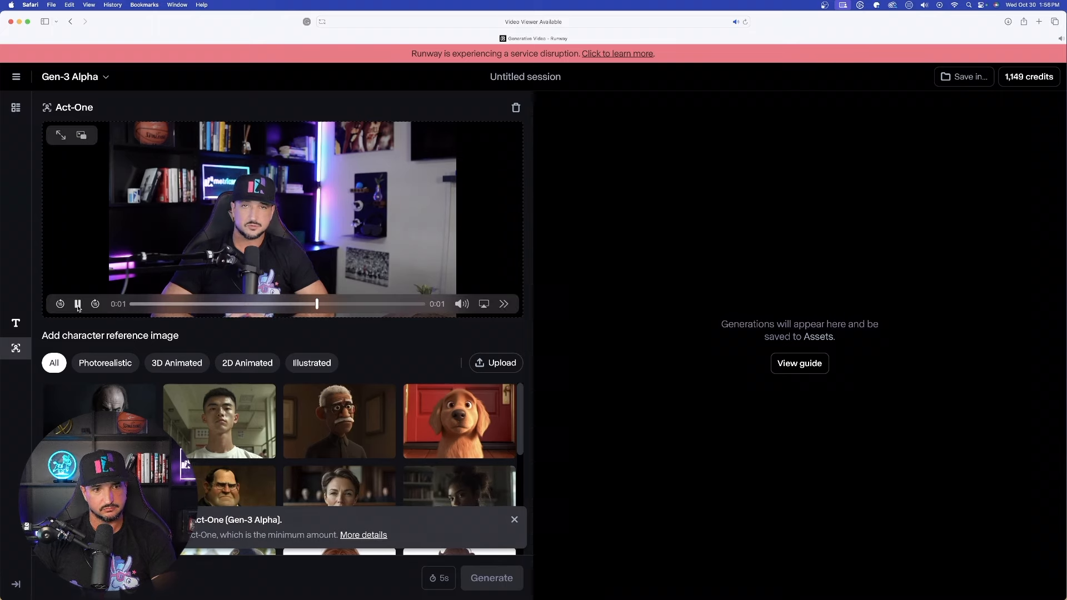
click(78, 304)
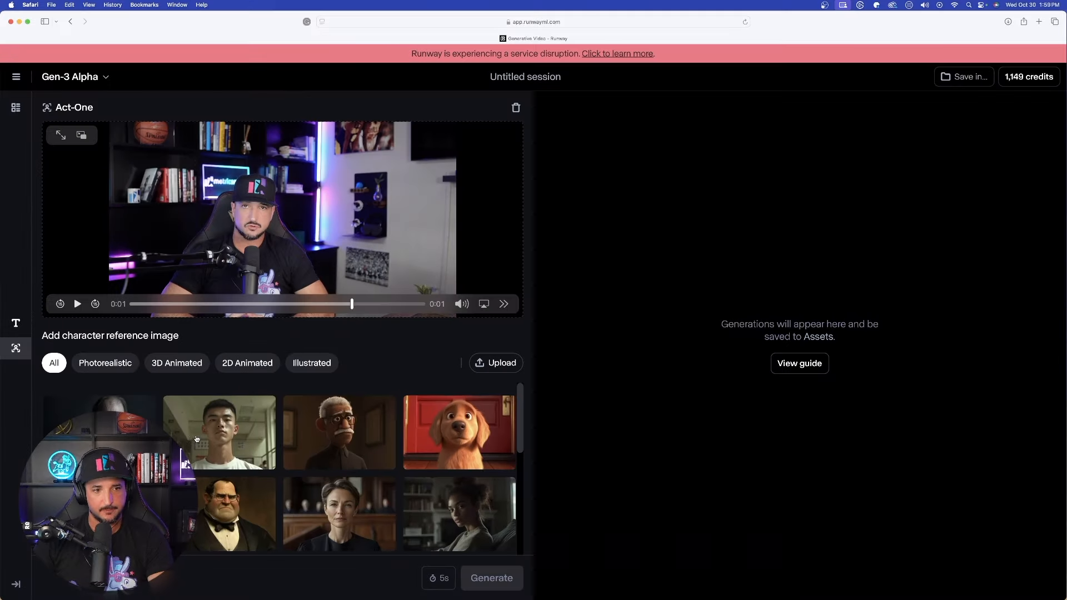
click(495, 362)
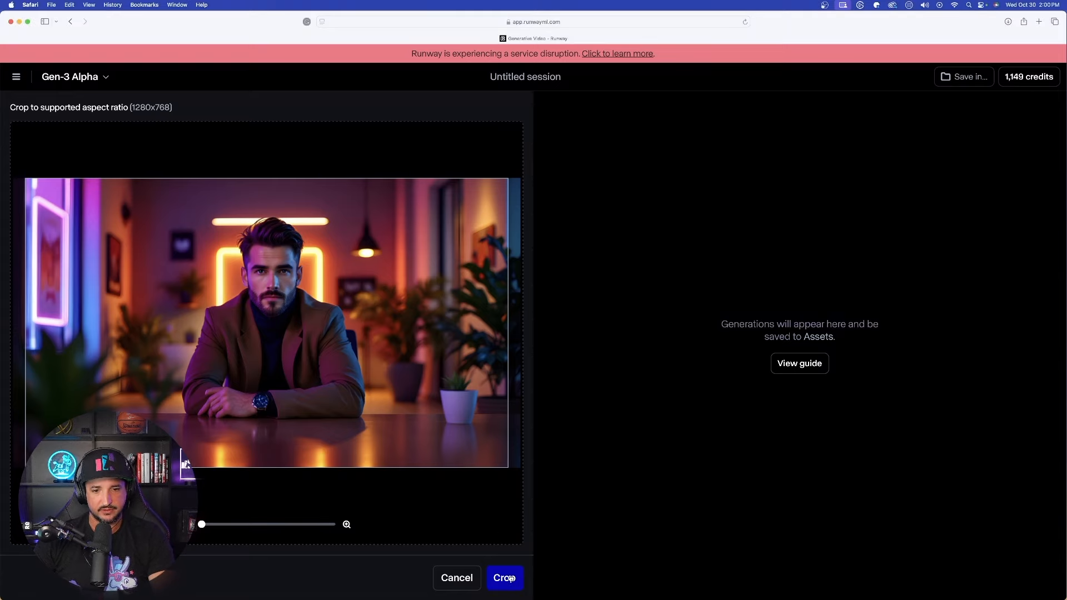
- Confirm the crop so the bearded man's photo becomes the character reference
click(504, 578)
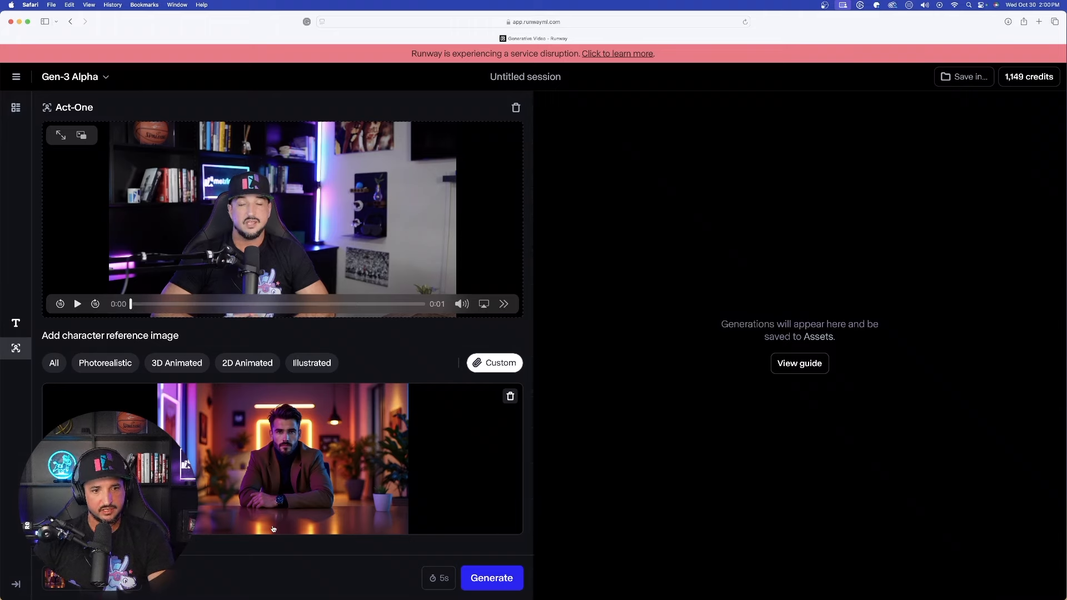
mouse_move(447, 567)
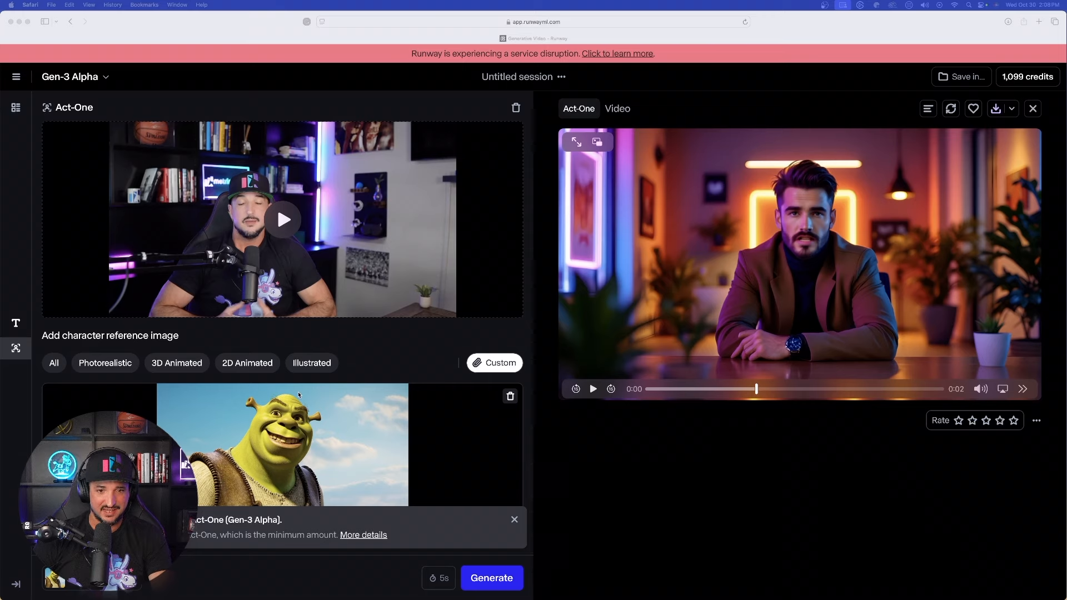
click(491, 578)
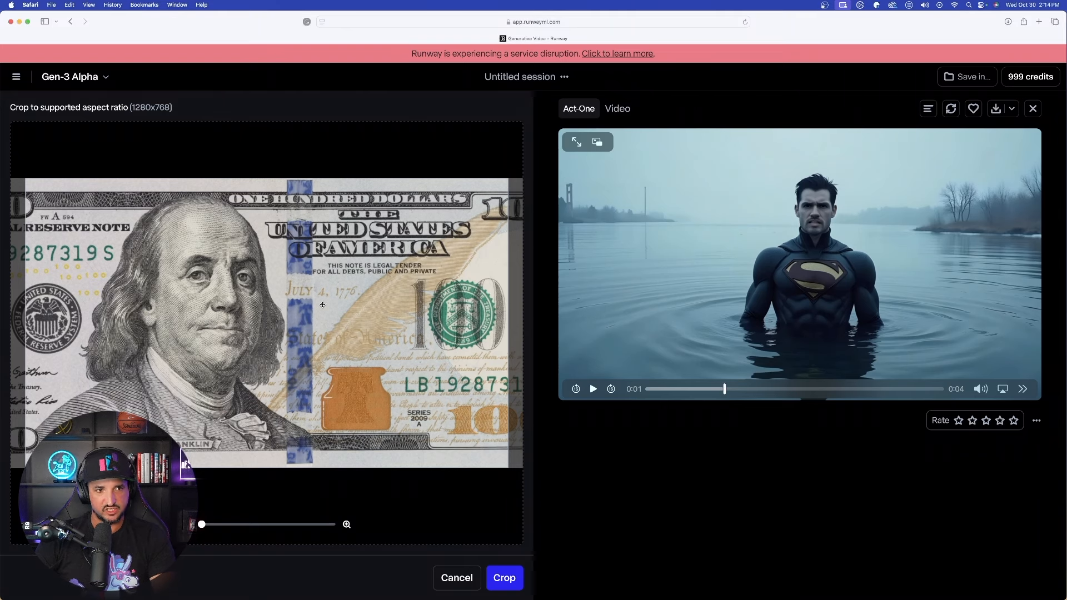
- Zoom the crop to fit the whole $100 bill, then confirm the crop
drag(201, 524, 278, 524)
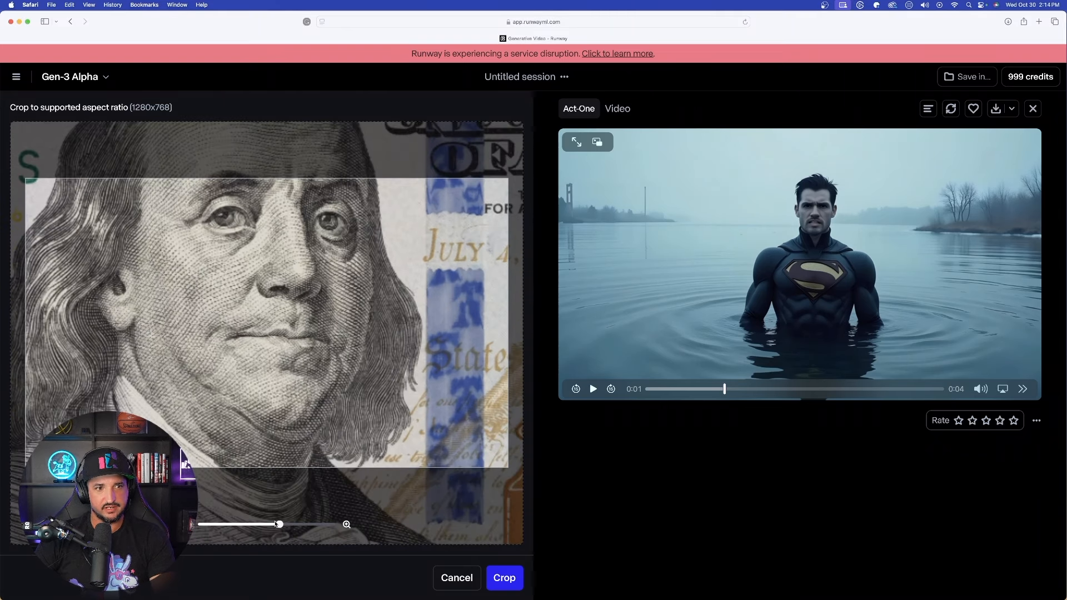
drag(277, 524, 214, 524)
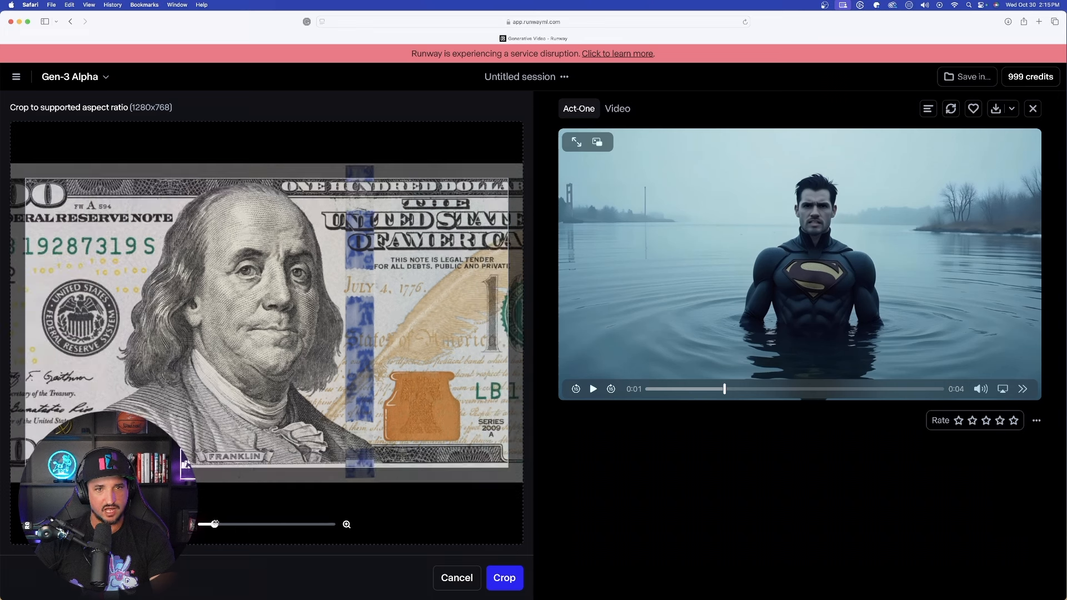
drag(215, 524, 200, 524)
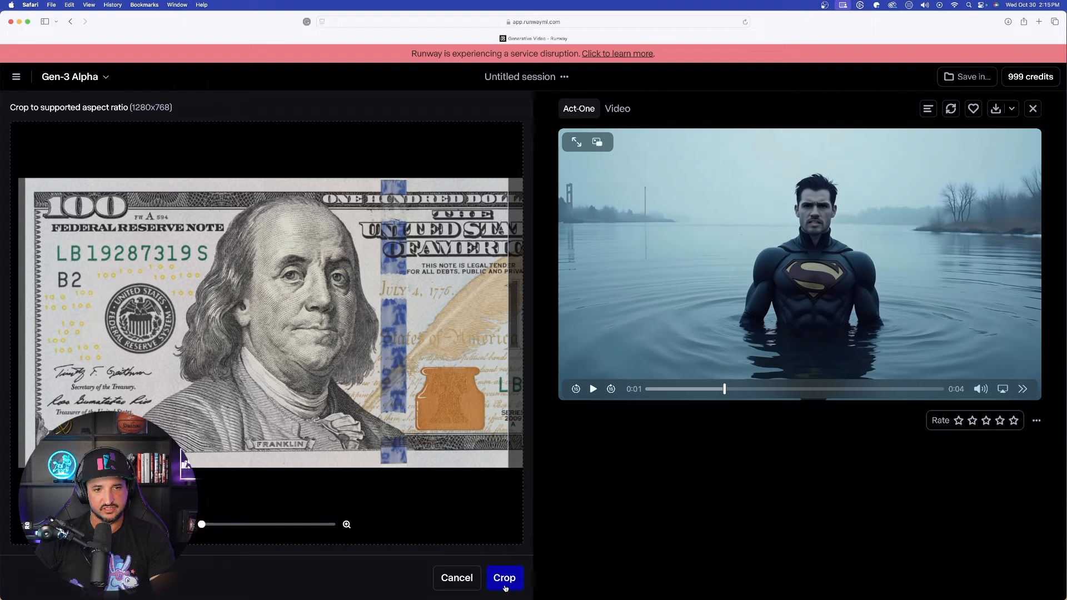
click(504, 577)
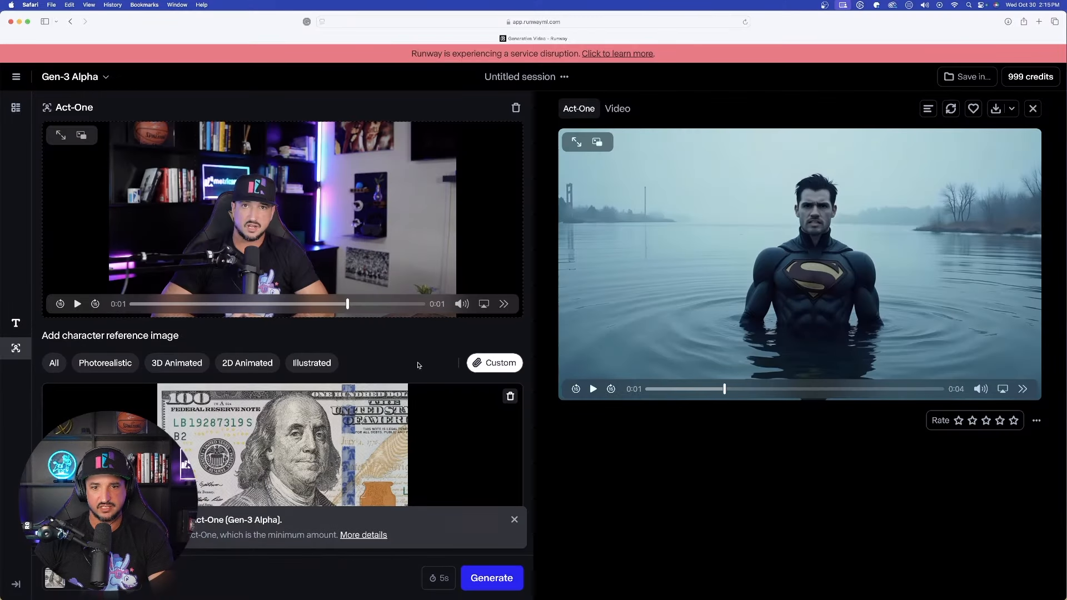
- Generate the Franklin Act-One video and replay the webcam clip for comparison
click(491, 577)
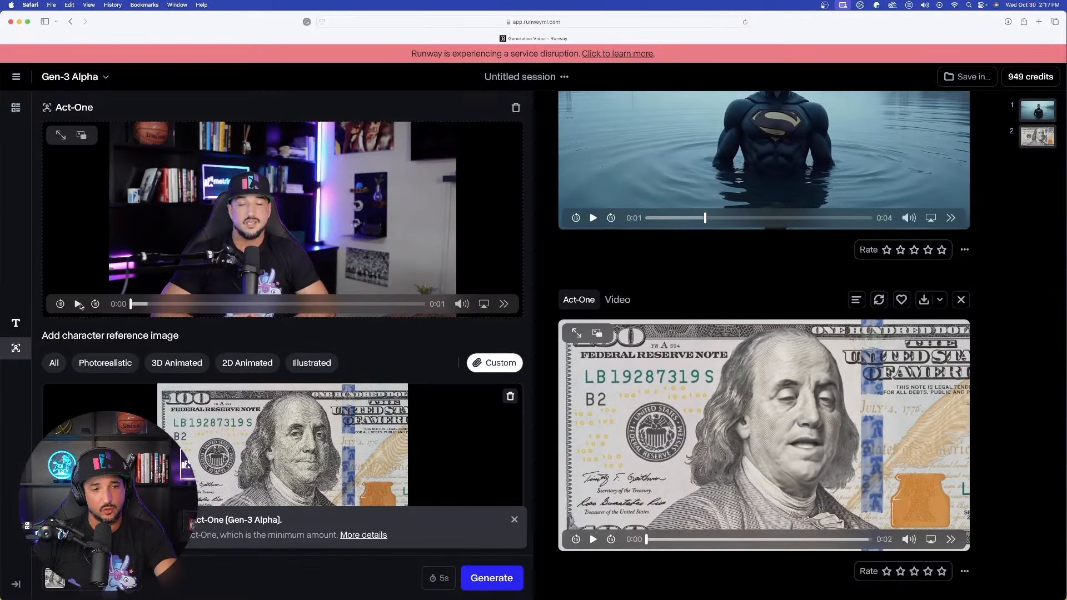
click(77, 303)
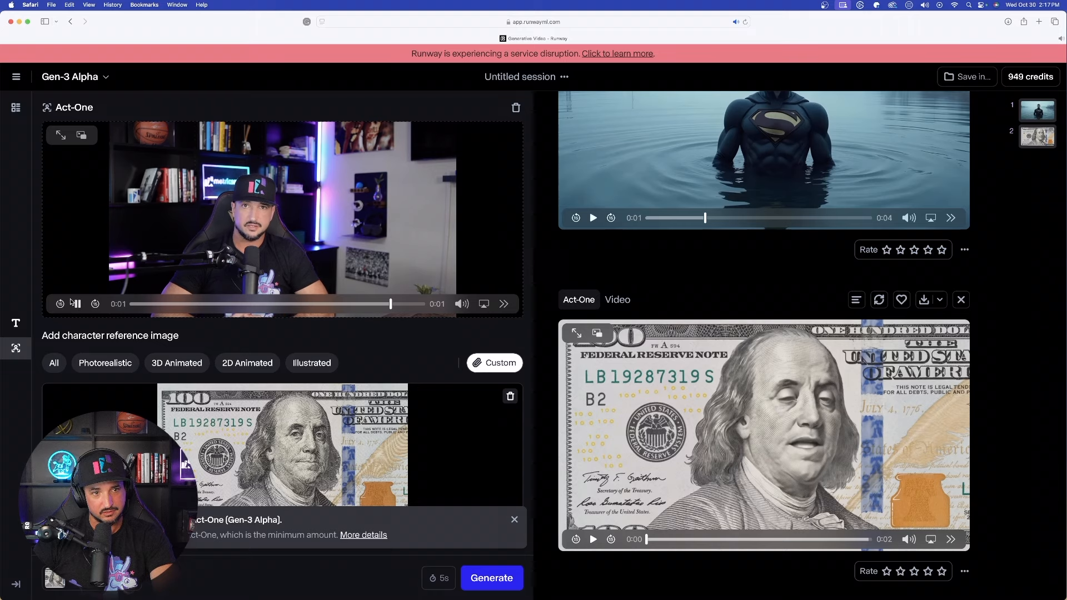